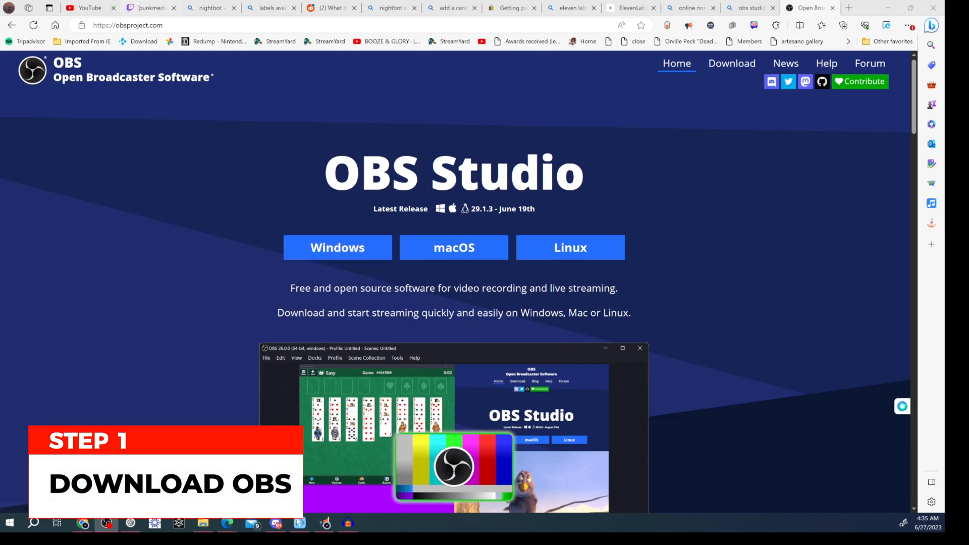
Download the OBS Studio 29.1.3 Windows installer from obsproject.com.
left_click(129, 25)
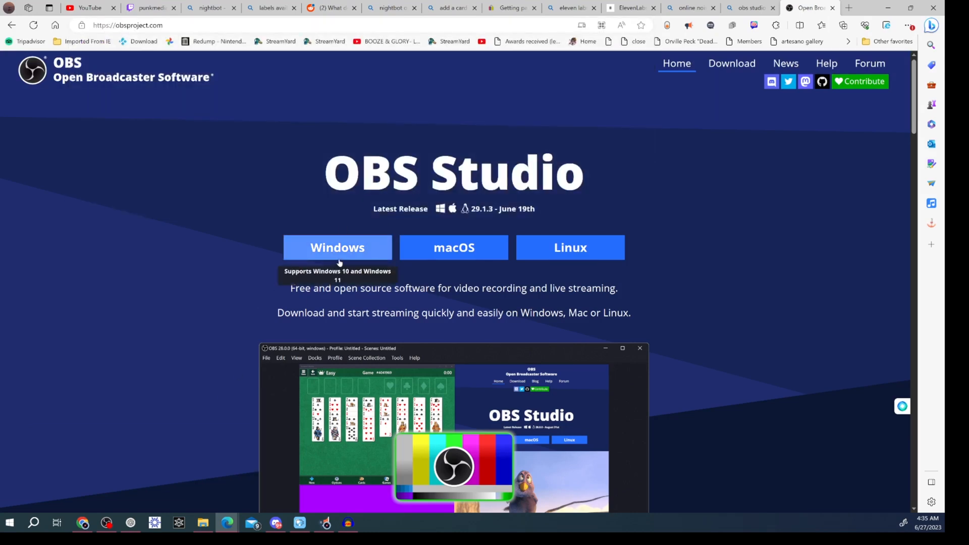
mouse_move(346, 244)
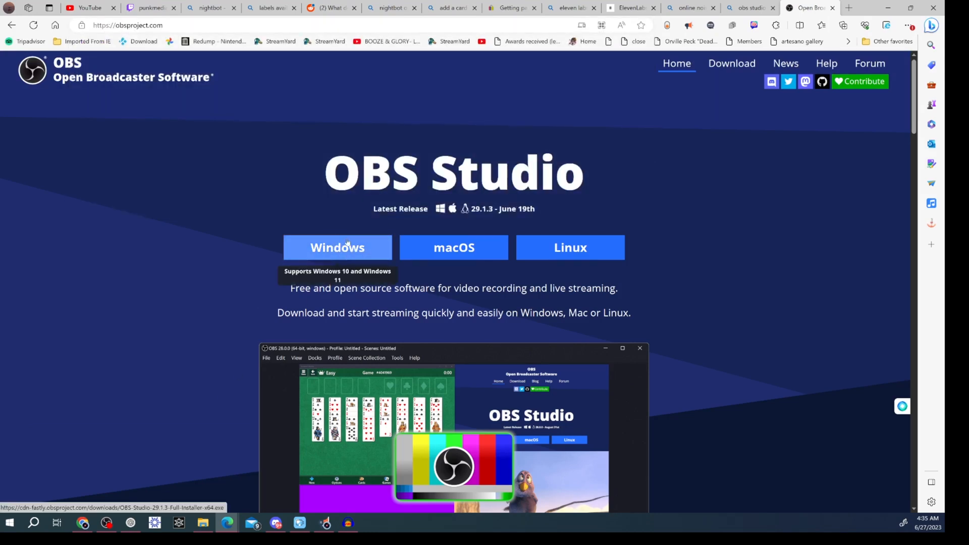
mouse_move(569, 248)
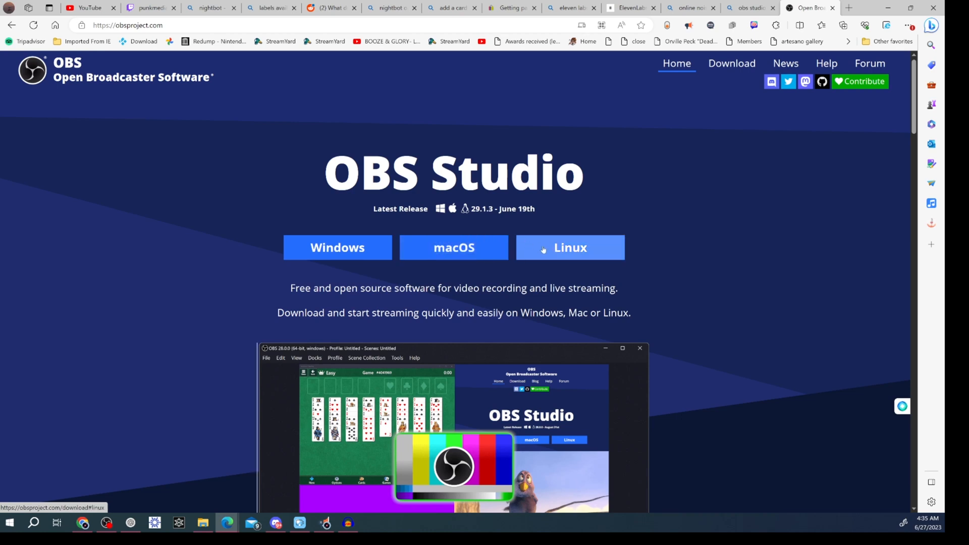
mouse_move(337, 247)
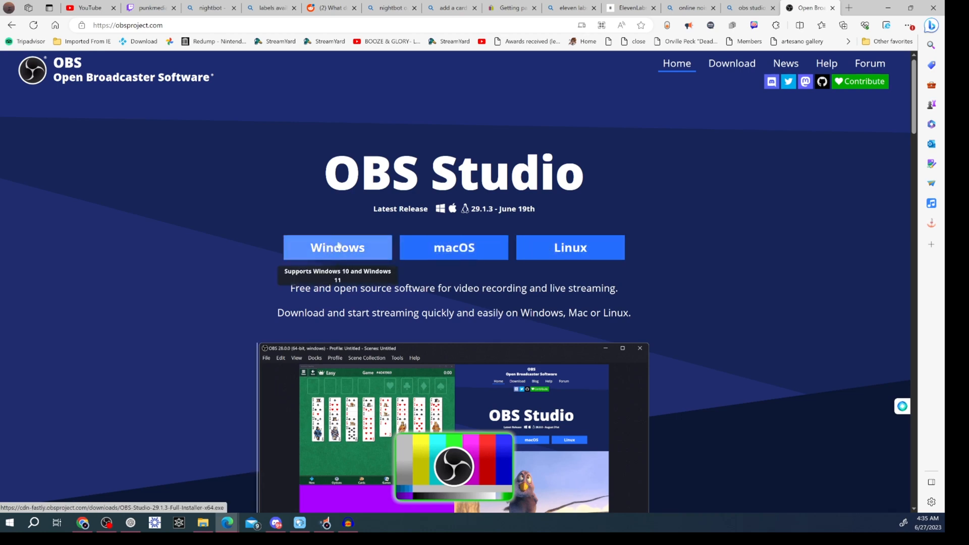
left_click(337, 248)
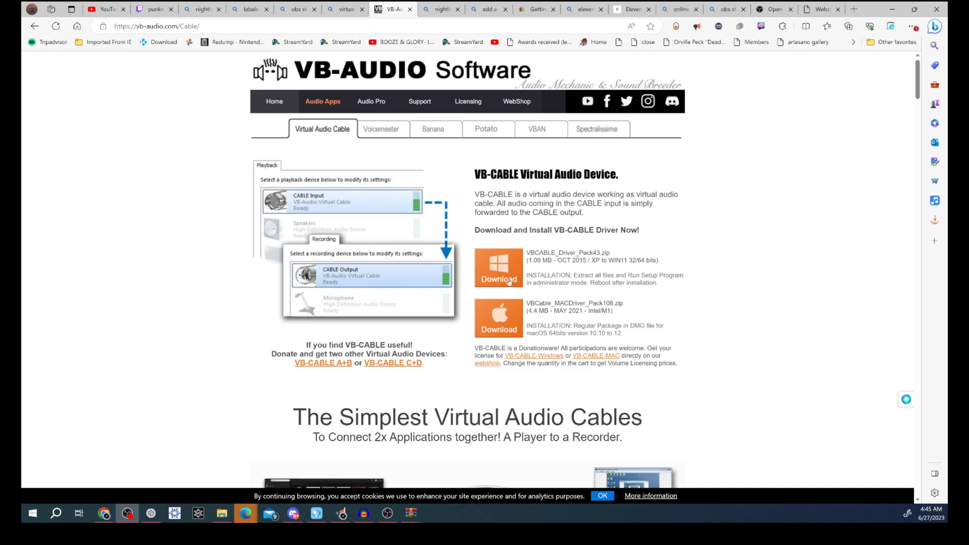
mouse_move(485, 318)
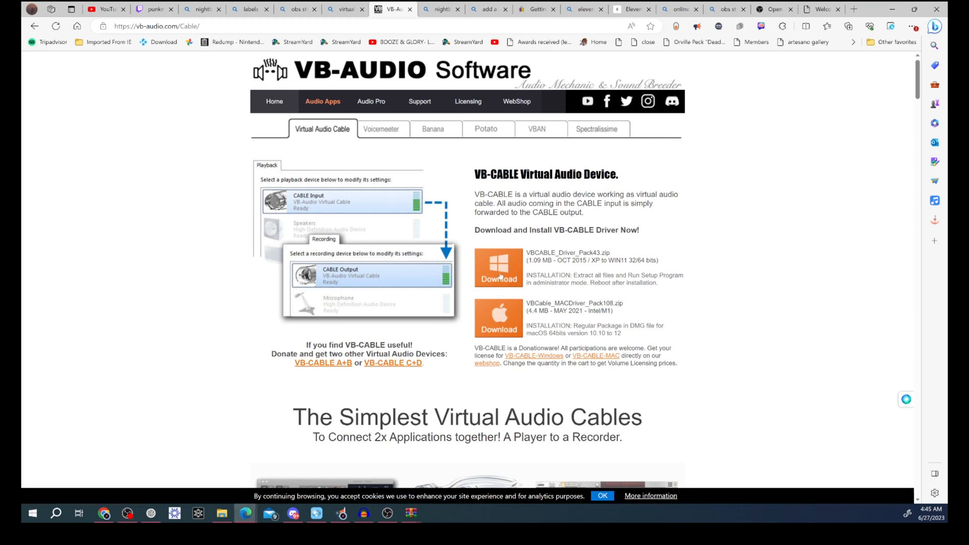
Download the Windows VB-CABLE driver pack and open VBCABLE_Driver_Pack43.zip from Downloads.
left_click(848, 26)
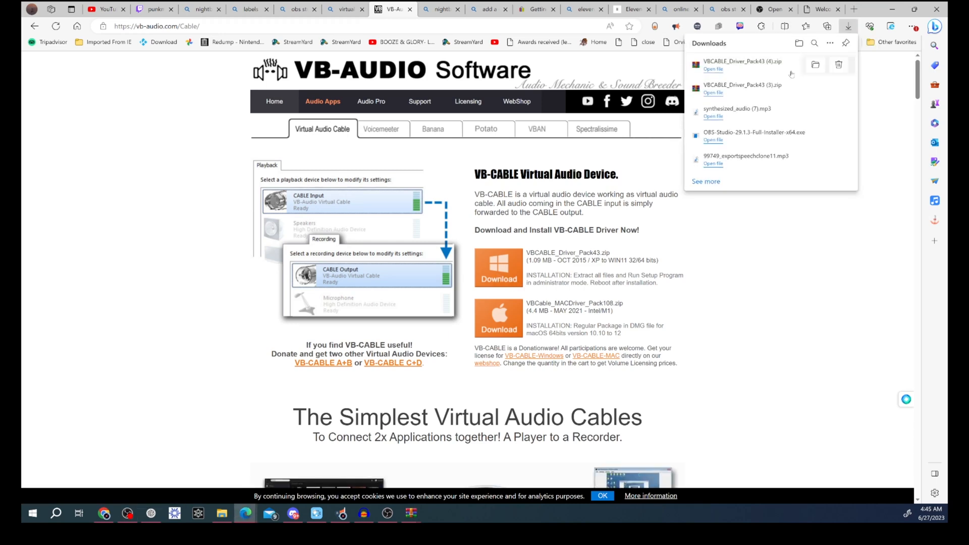
left_click(815, 64)
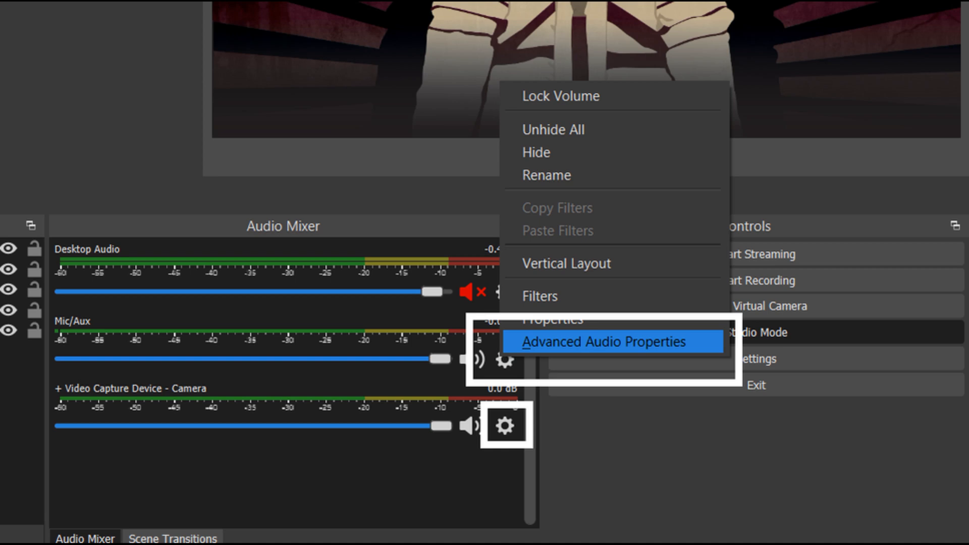
Set Desktop Audio to Monitor and Output, then route Monitoring Device to CABLE Input.
left_click(612, 341)
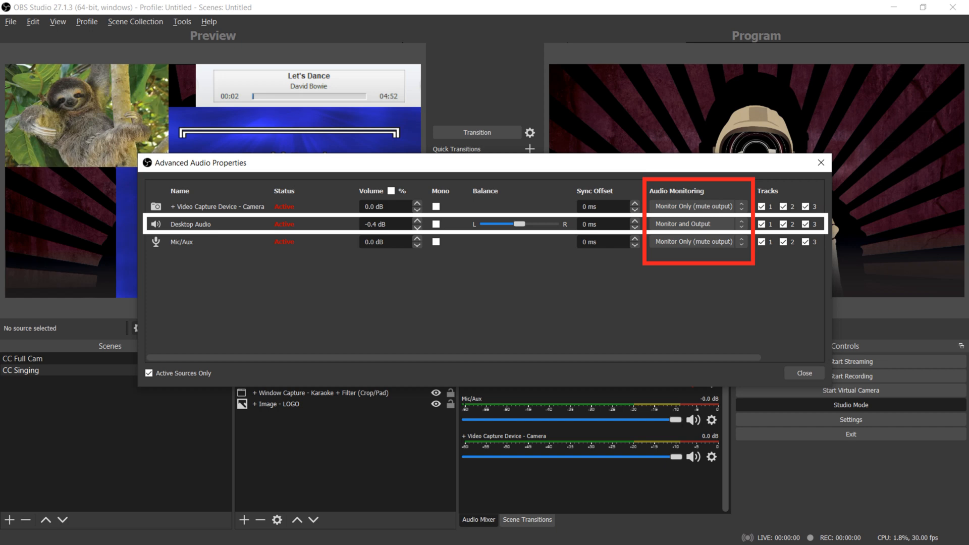
left_click(850, 420)
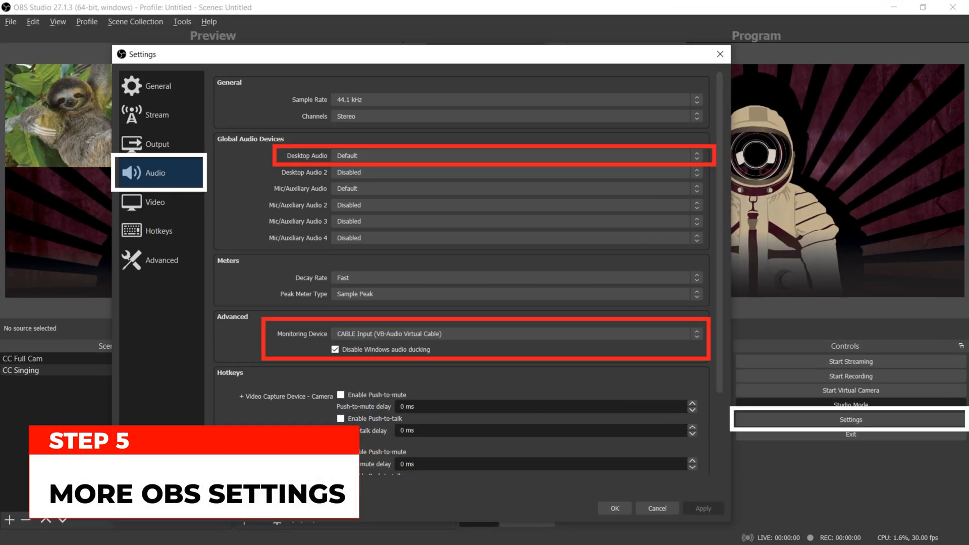